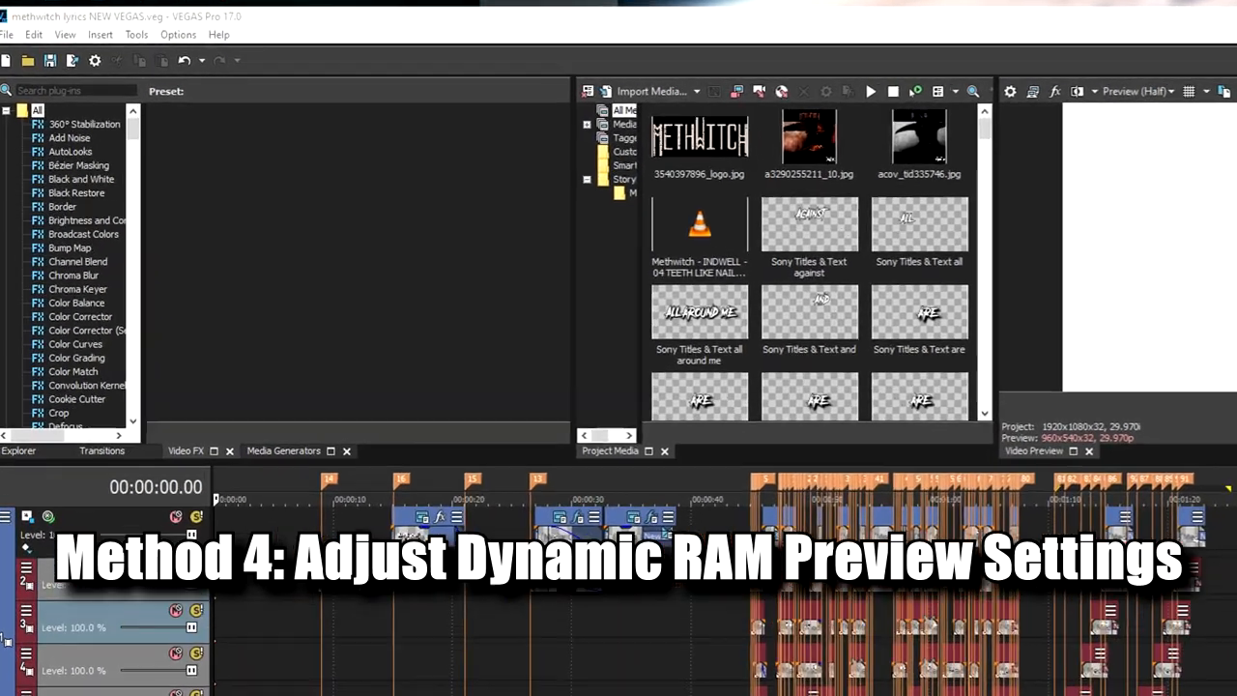
In Preferences > Video, change Dynamic RAM Preview max from 8000 to 0 MB.
{"action": "left_click", "coordinate": [178, 34]}
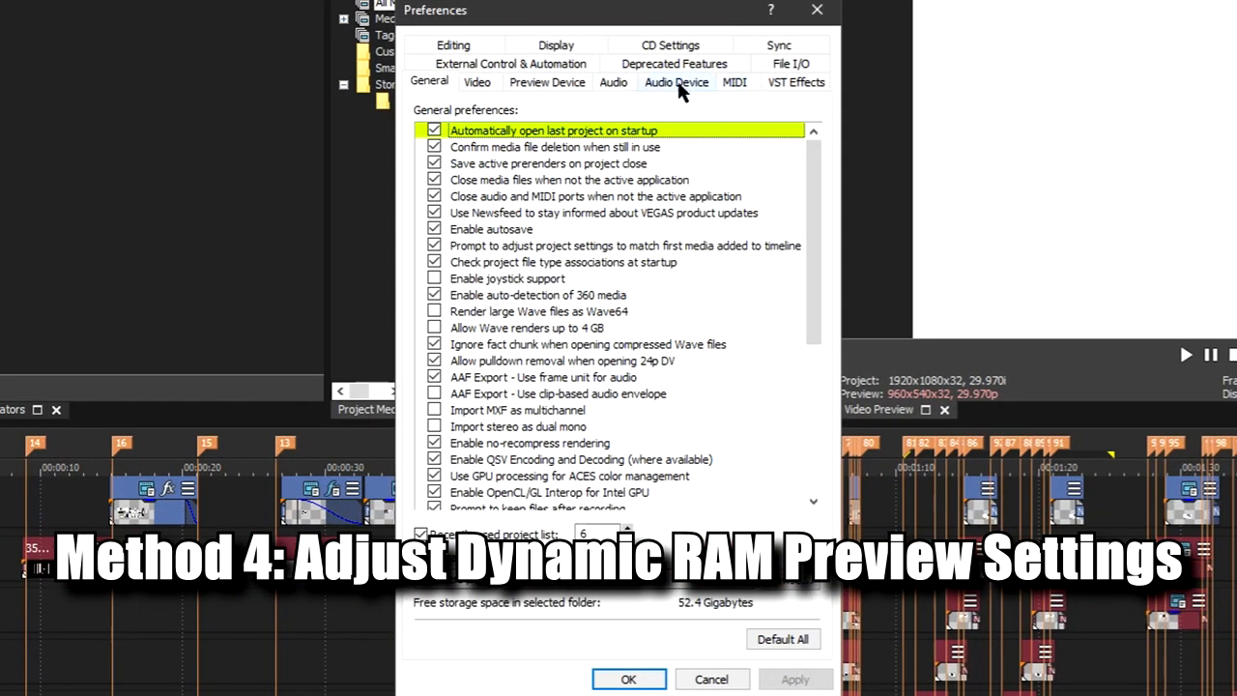
{"action": "left_click", "coordinate": [476, 81]}
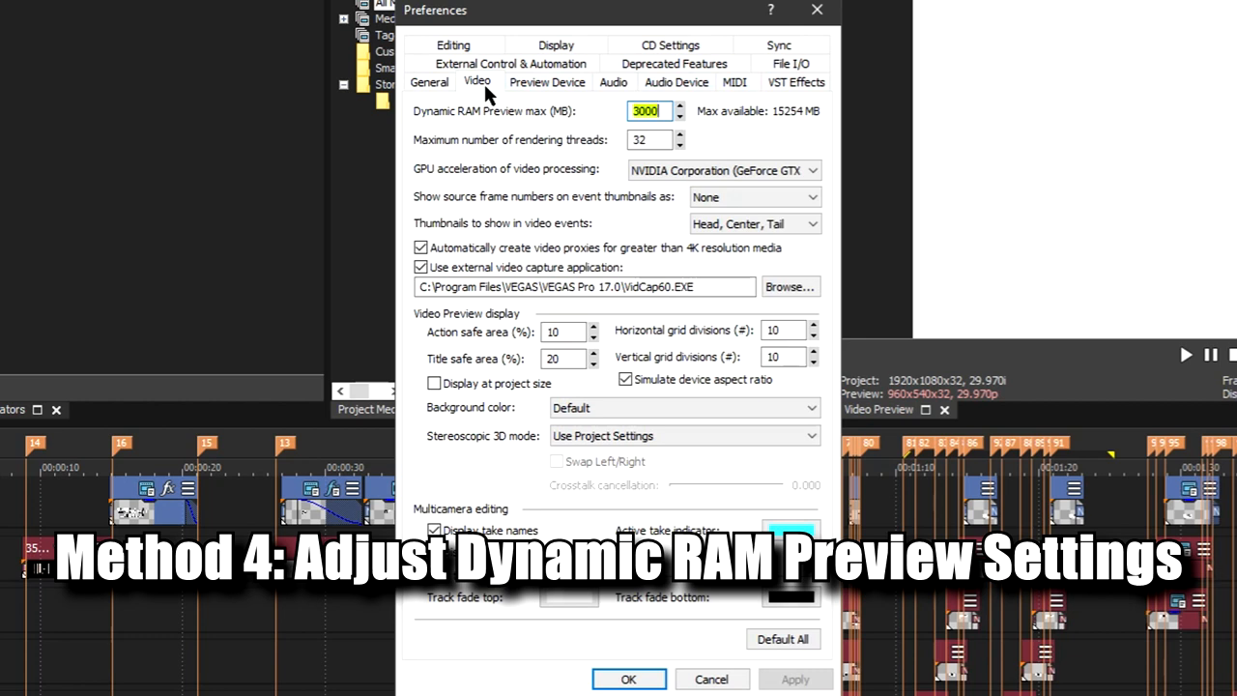
{"action": "left_click", "coordinate": [647, 111]}
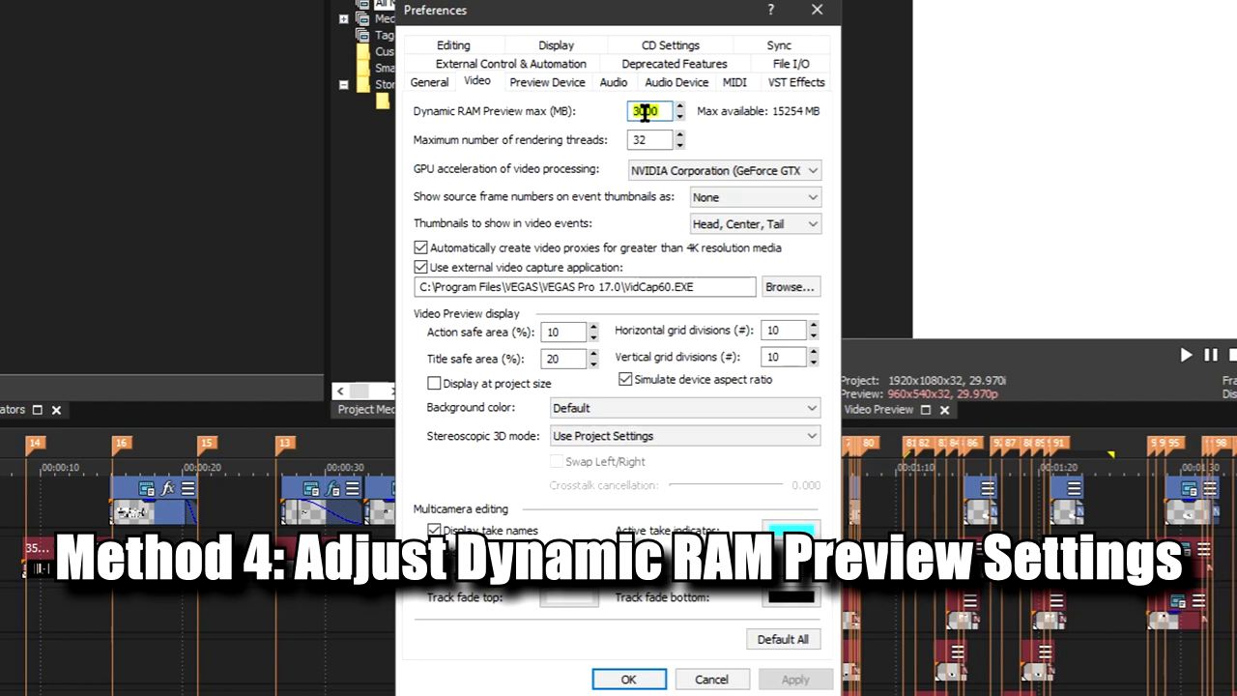
{"action": "type", "text": "8000"}
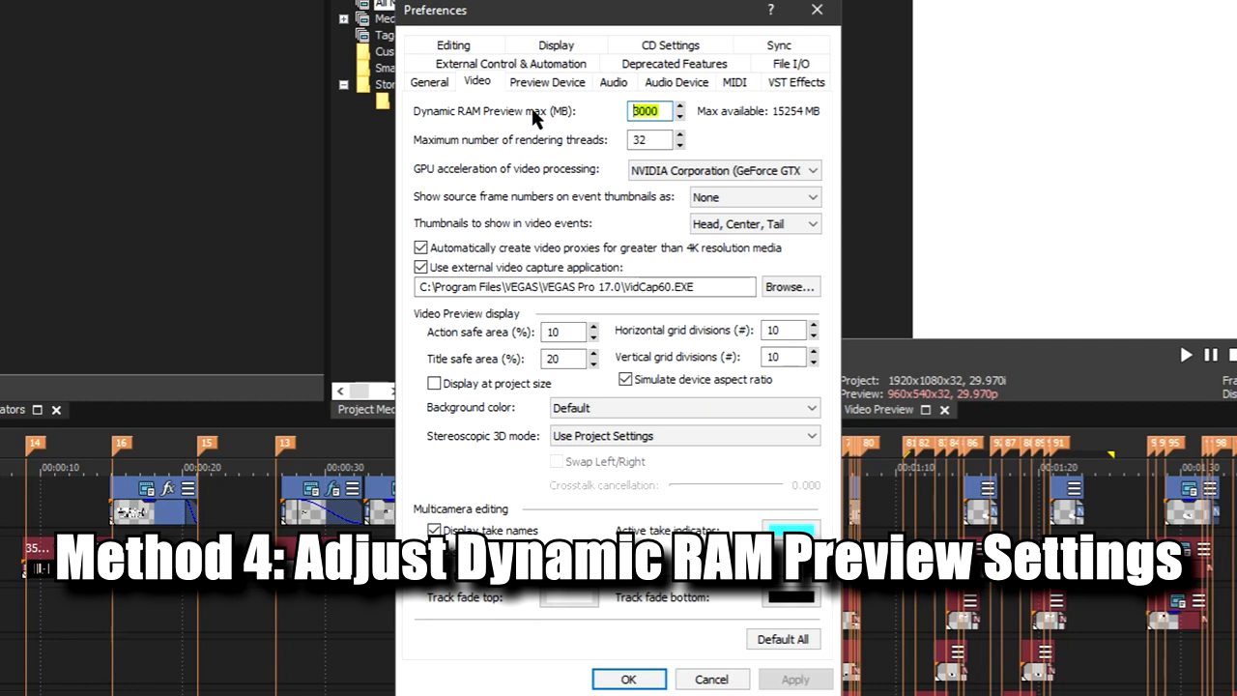
{"action": "type", "text": "0"}
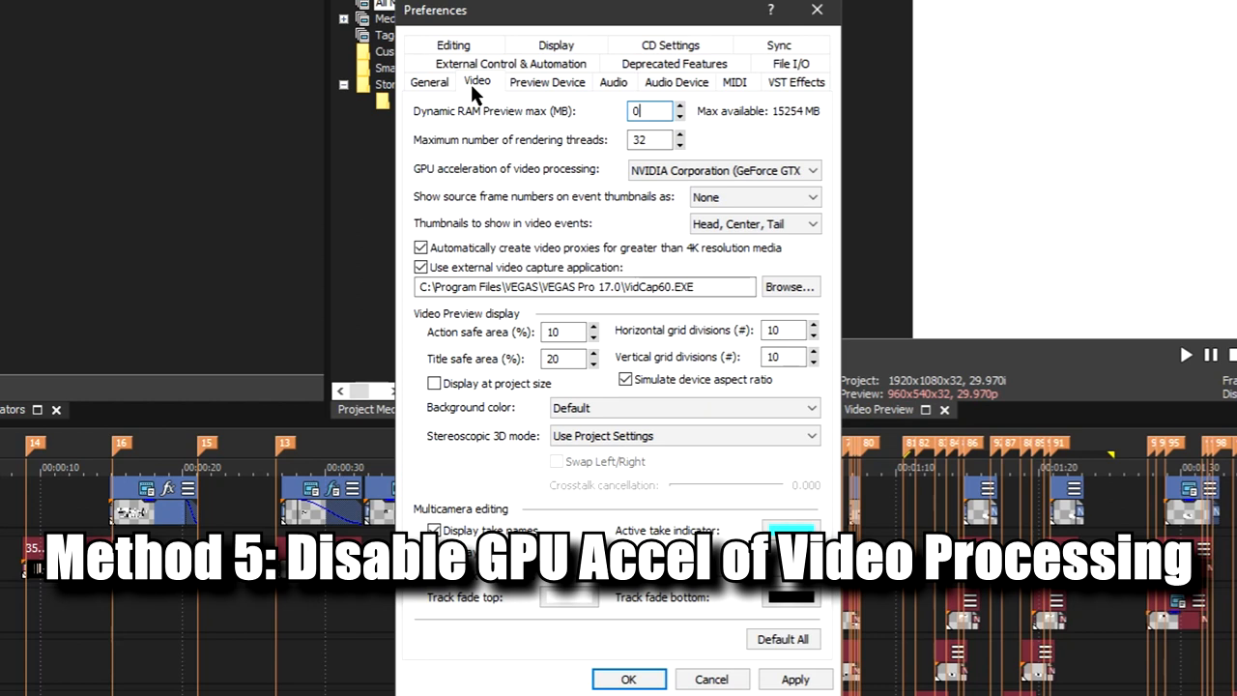
Toggle GPU acceleration Off then back to NVIDIA GeForce GTX 1070 and apply.
{"action": "left_click", "coordinate": [723, 170]}
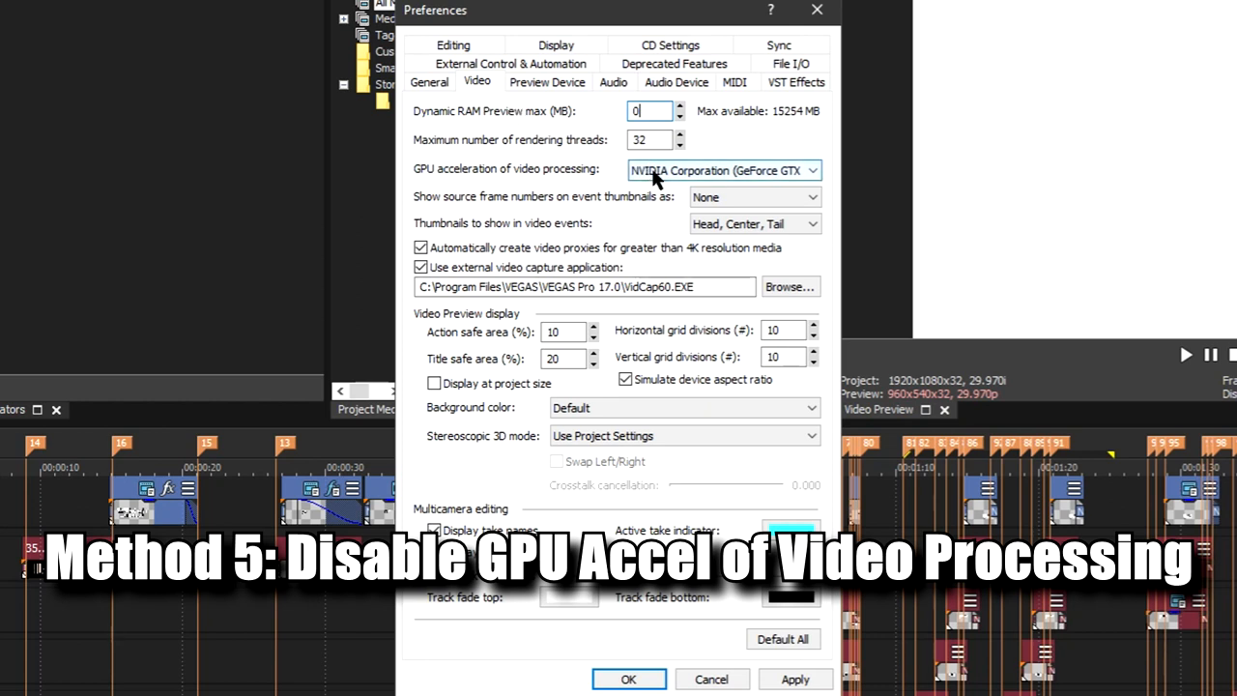
{"action": "left_click", "coordinate": [719, 170]}
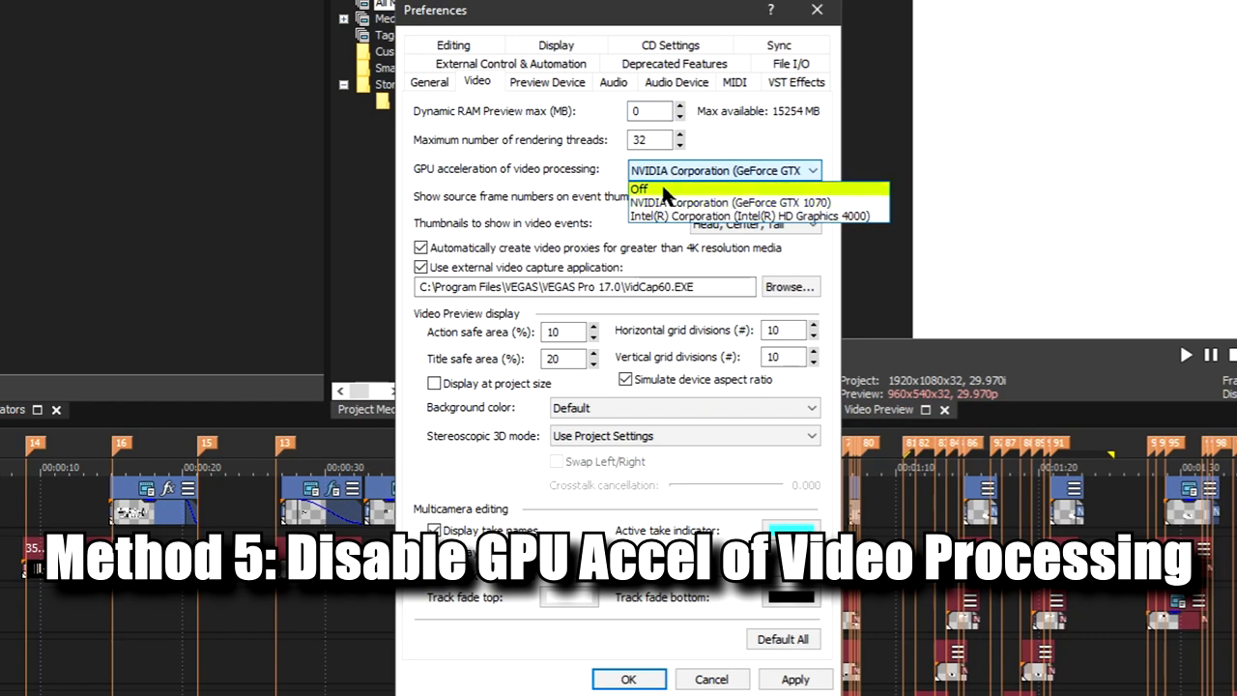
{"action": "left_click", "coordinate": [639, 187]}
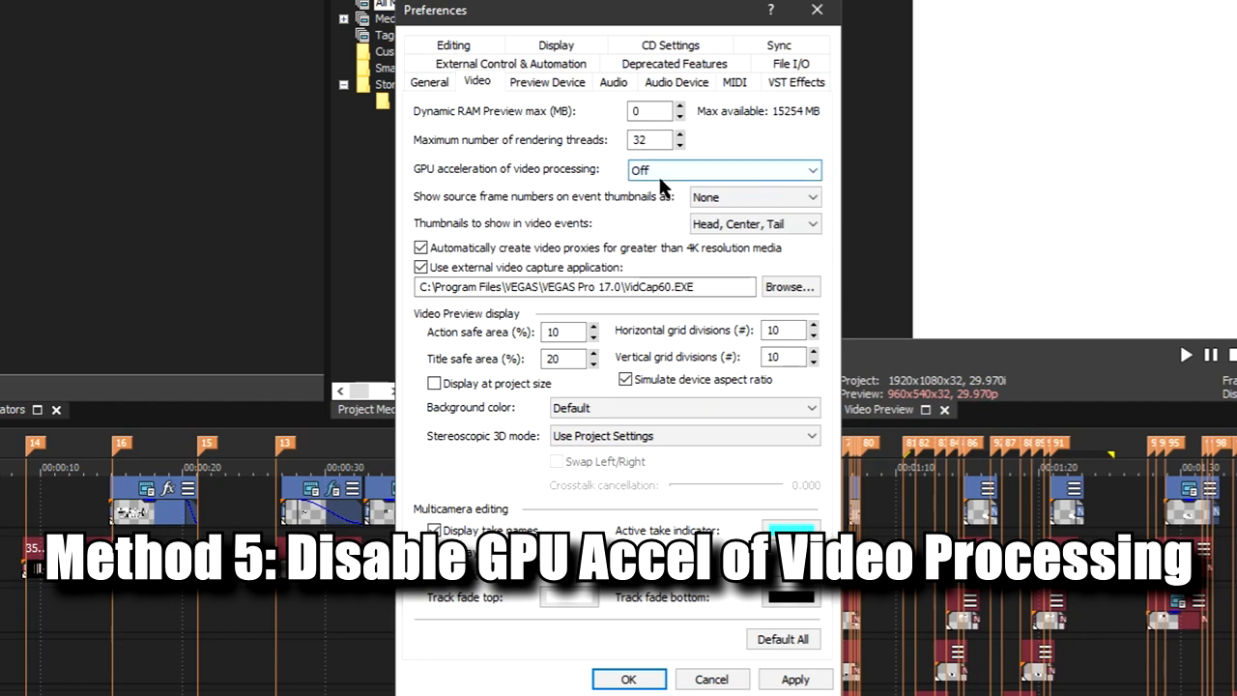
{"action": "left_click", "coordinate": [723, 170]}
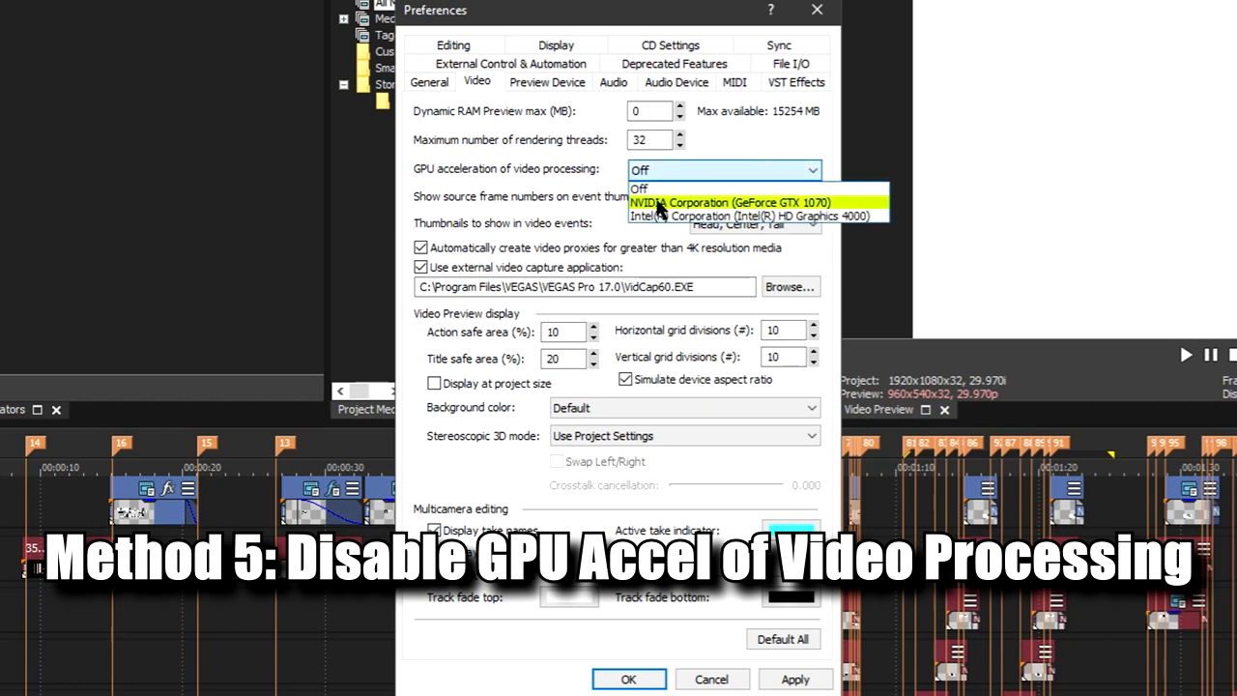
{"action": "left_click", "coordinate": [725, 202]}
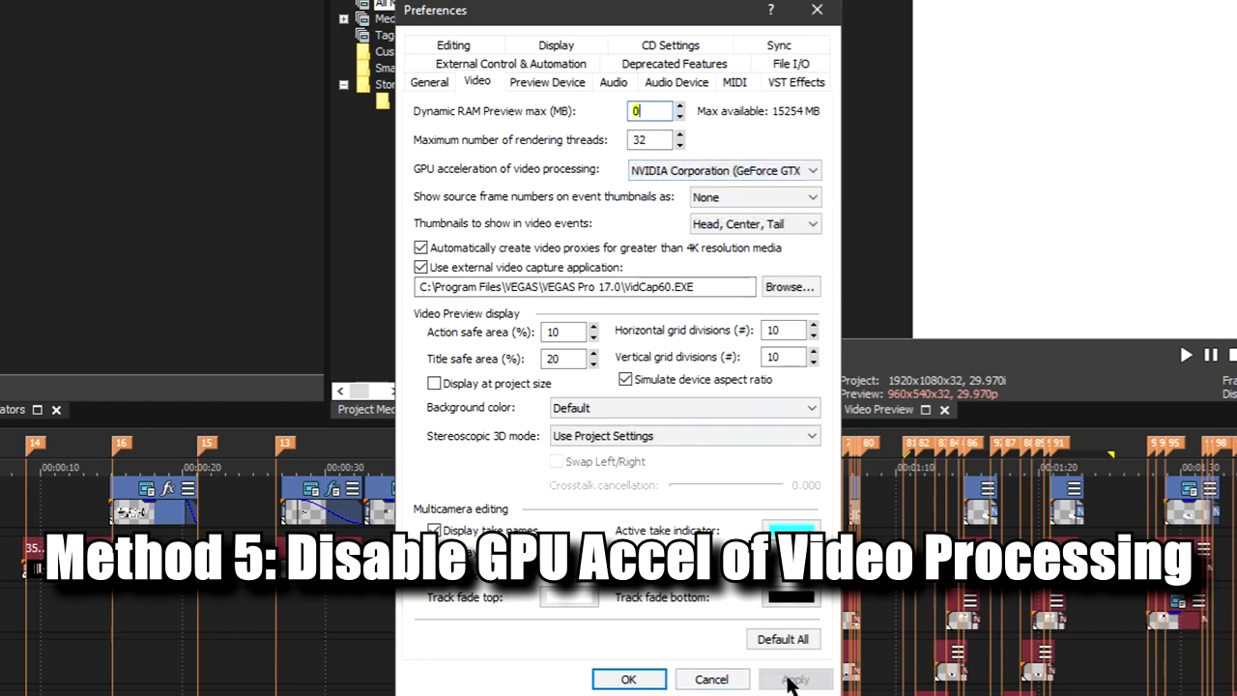
{"action": "left_click", "coordinate": [723, 170]}
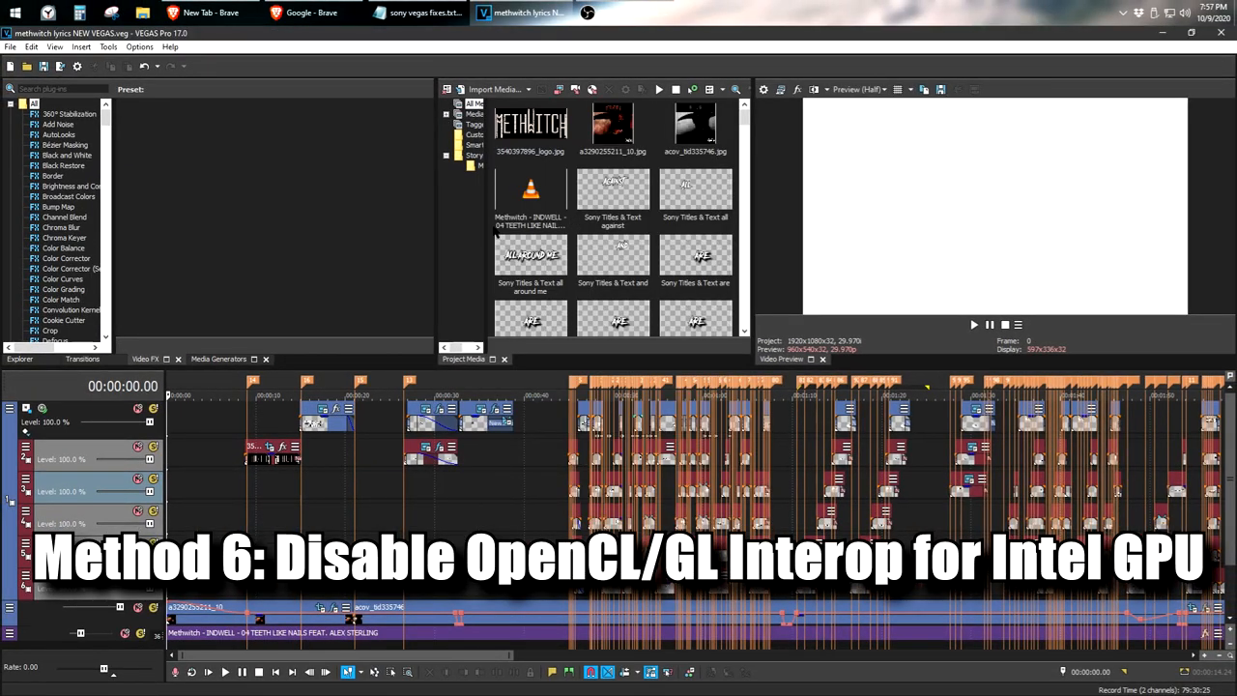
{"action": "mouse_move", "coordinate": [369, 150]}
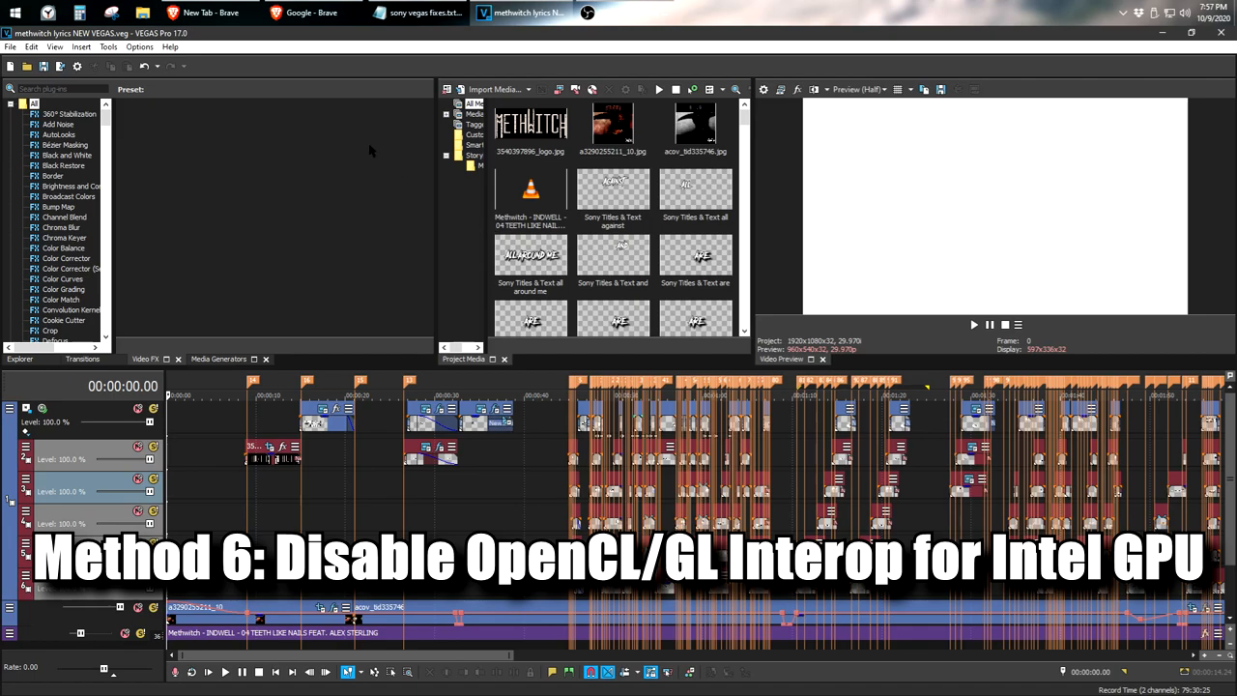
Reopen Preferences and tick Enable OpenCL/GL Interop for Intel GPU on the General tab.
{"action": "left_click", "coordinate": [139, 47]}
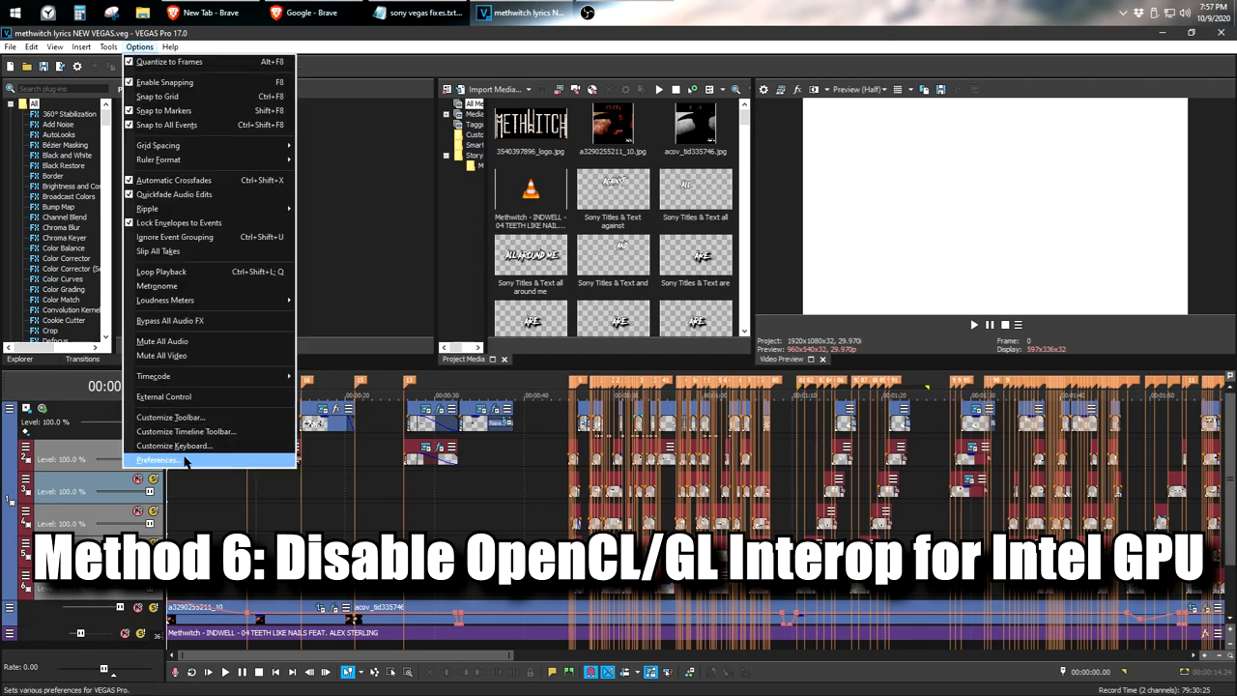
{"action": "left_click", "coordinate": [158, 459]}
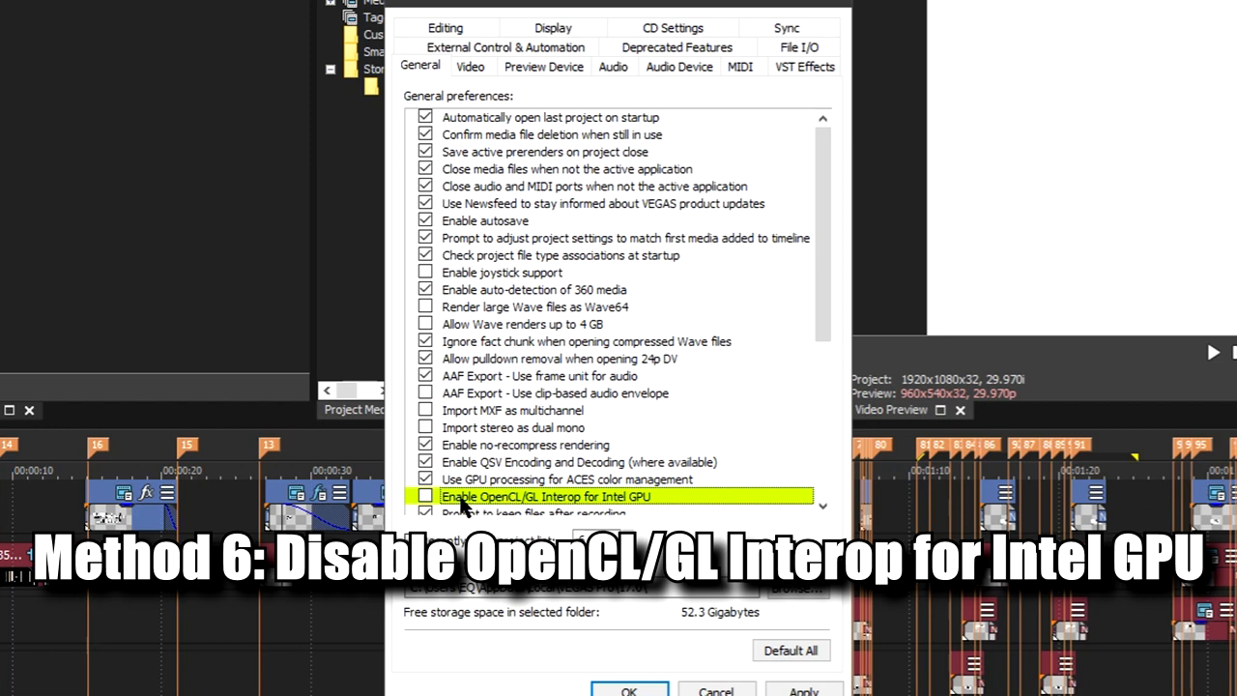
{"action": "mouse_move", "coordinate": [493, 509]}
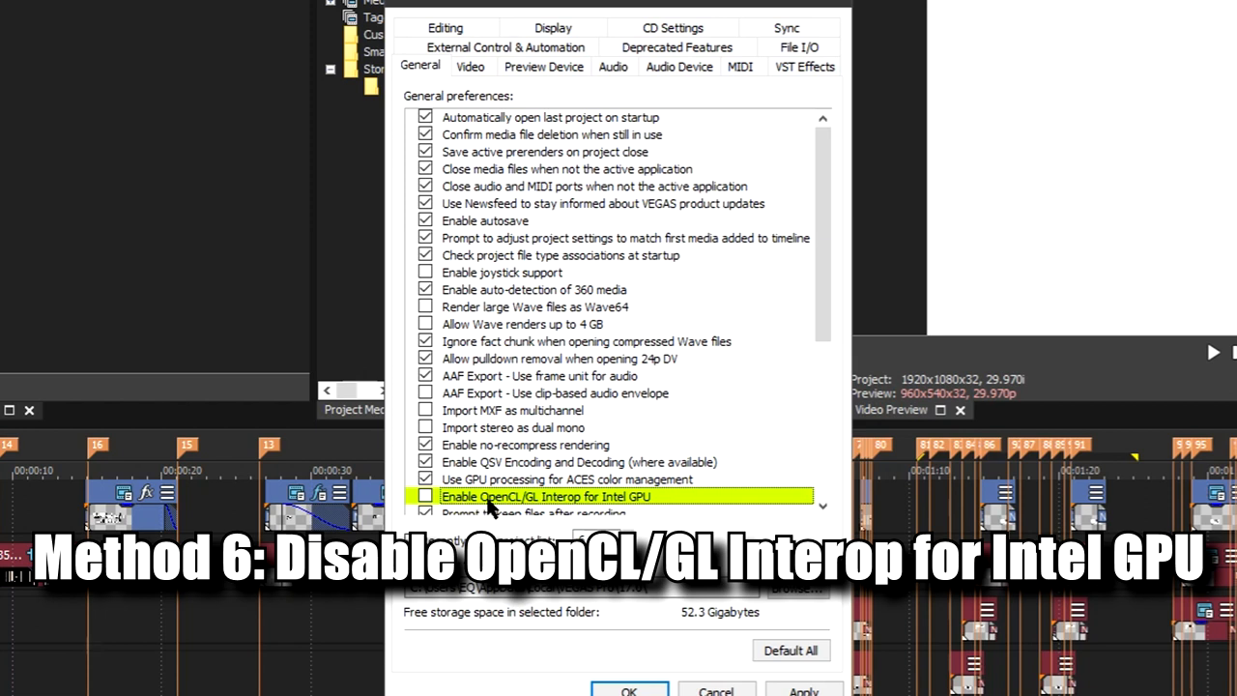
{"action": "mouse_move", "coordinate": [589, 510]}
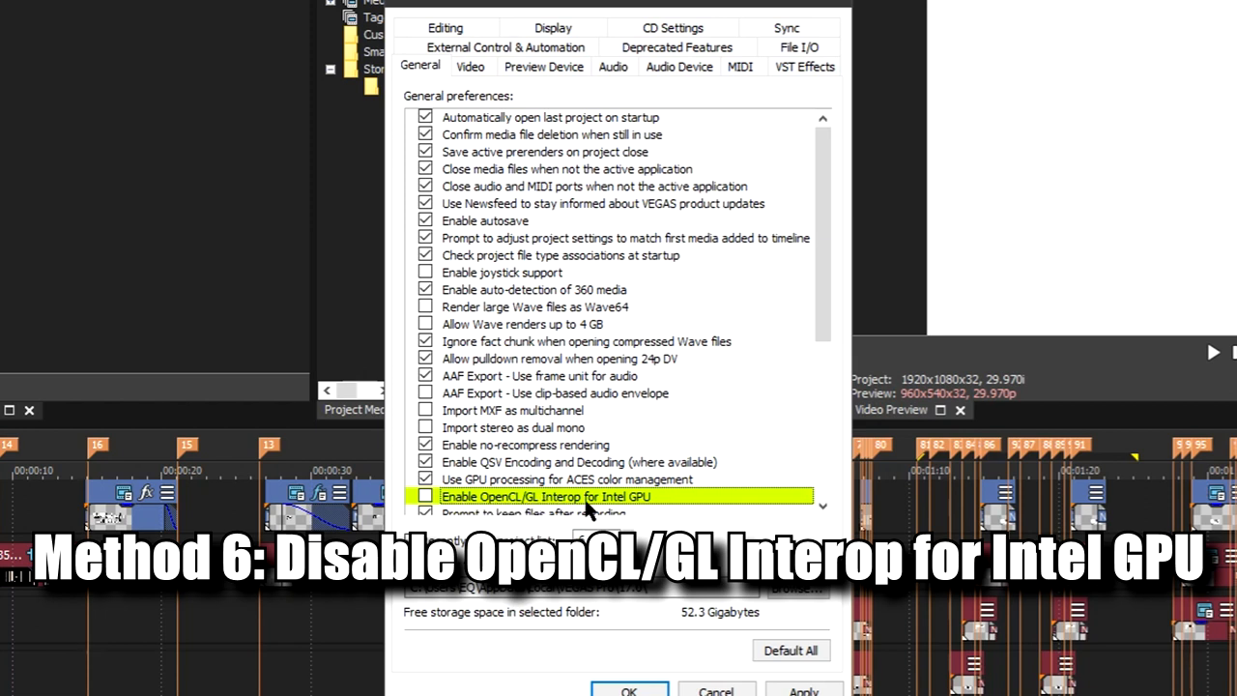
{"action": "left_click", "coordinate": [425, 496]}
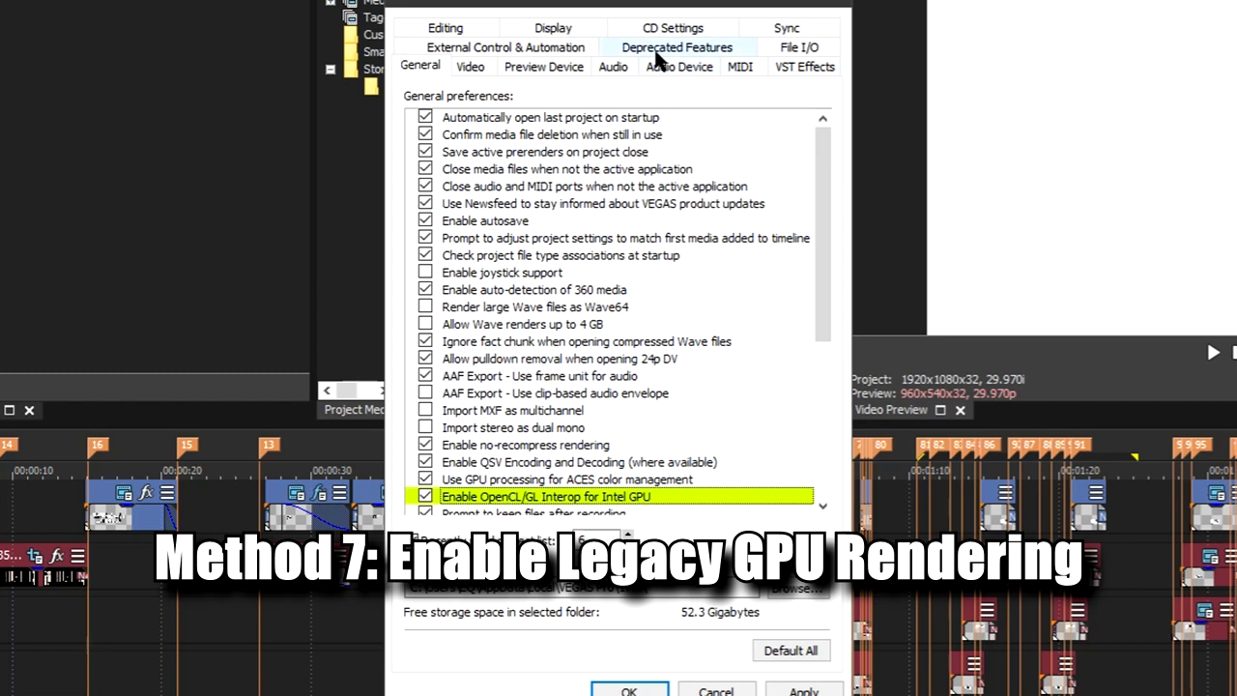
Under Deprecated Features, tick Allow legacy GPU rendering.
{"action": "left_click", "coordinate": [677, 47]}
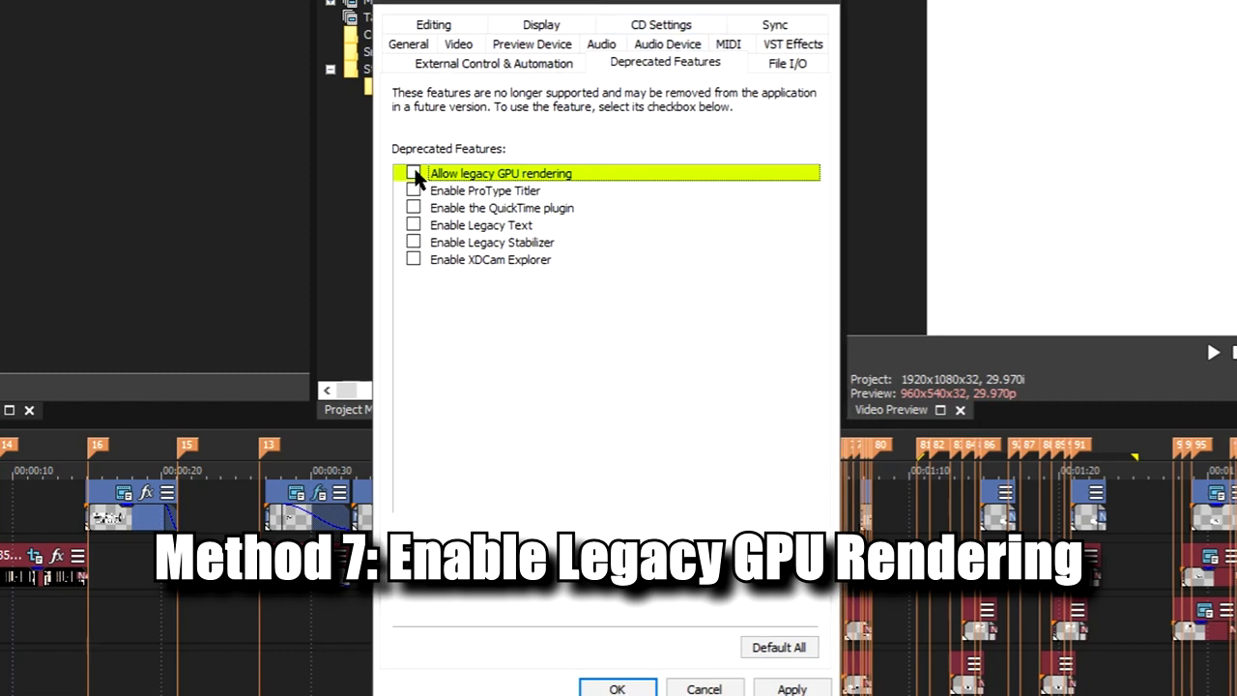
{"action": "left_click", "coordinate": [413, 174]}
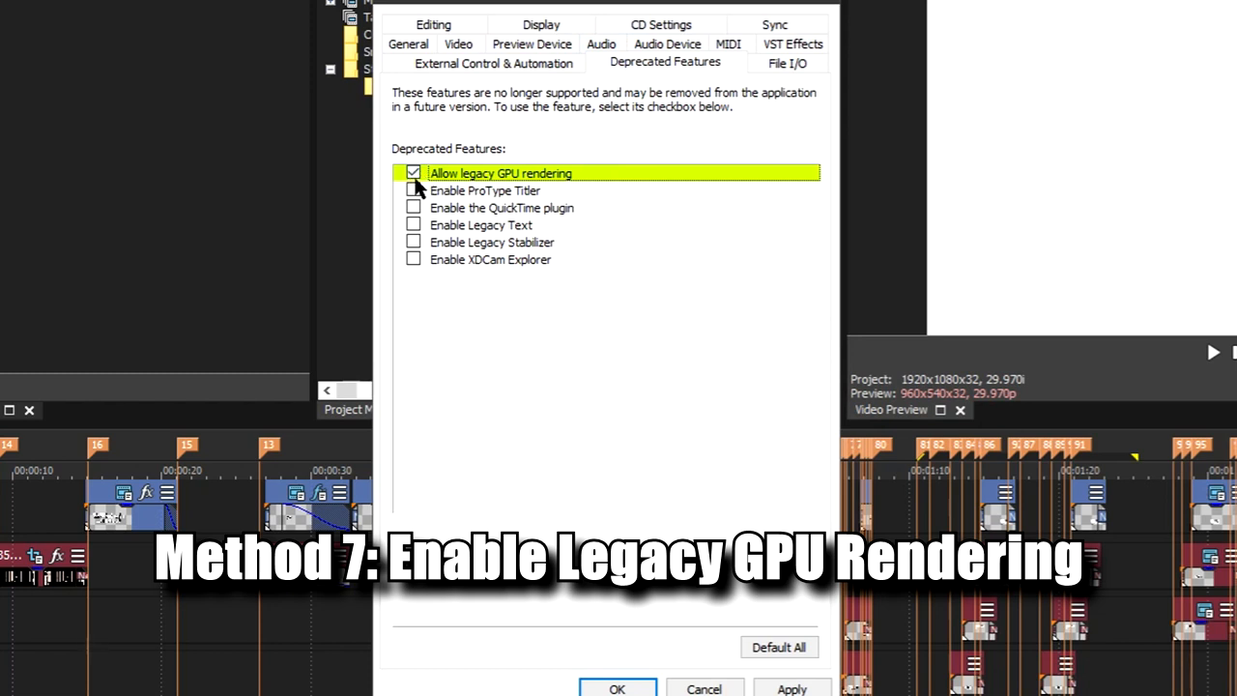
{"action": "mouse_move", "coordinate": [463, 185]}
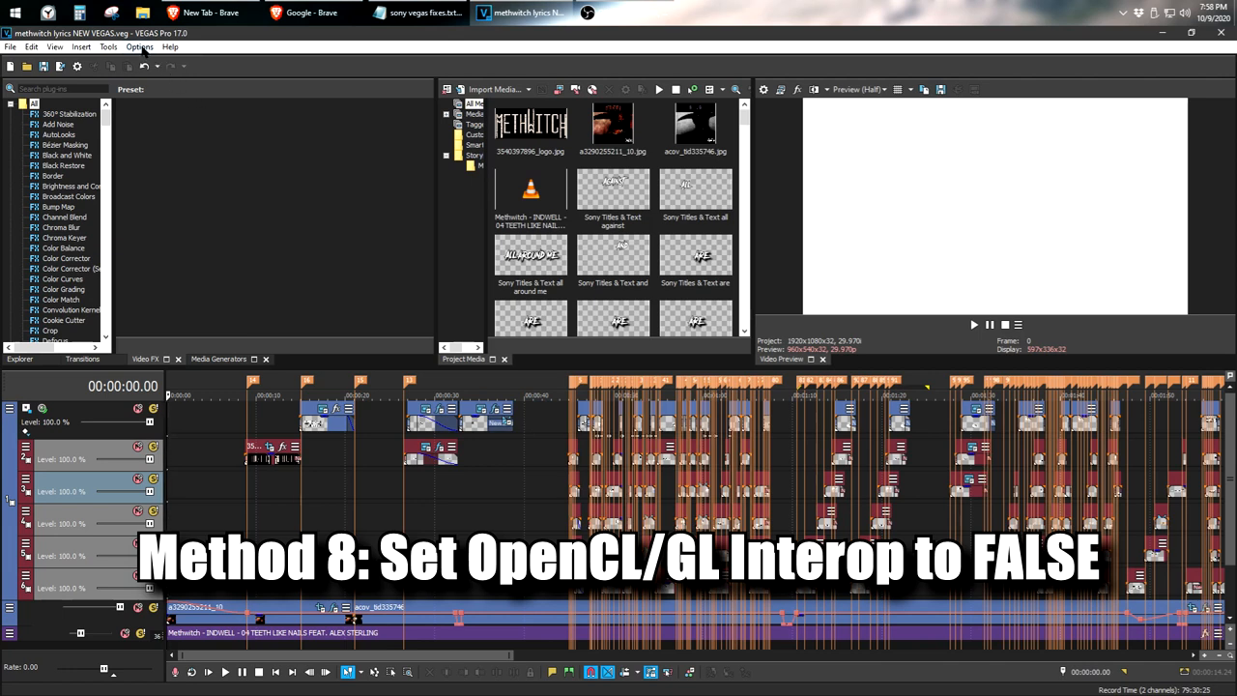
Reopen Preferences on the Internal tab and filter prefs by 'open' to find OpenCL/GL Interop.
{"action": "left_click", "coordinate": [140, 46]}
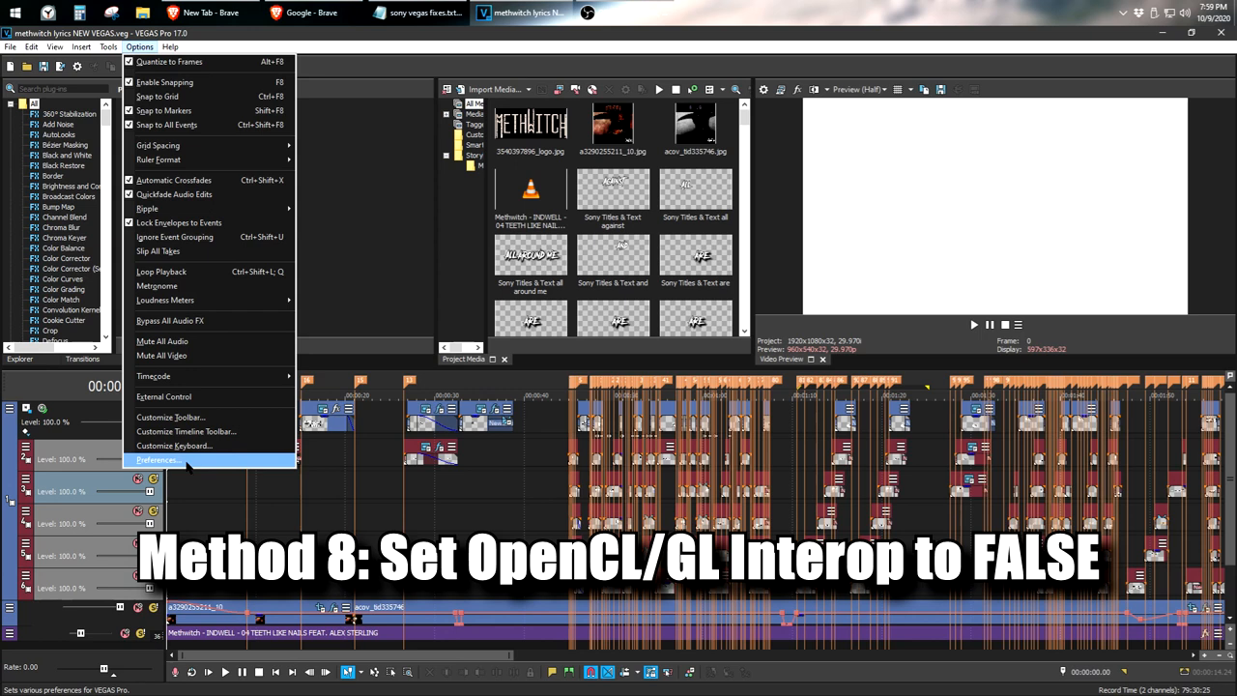
{"action": "left_click", "coordinate": [157, 460]}
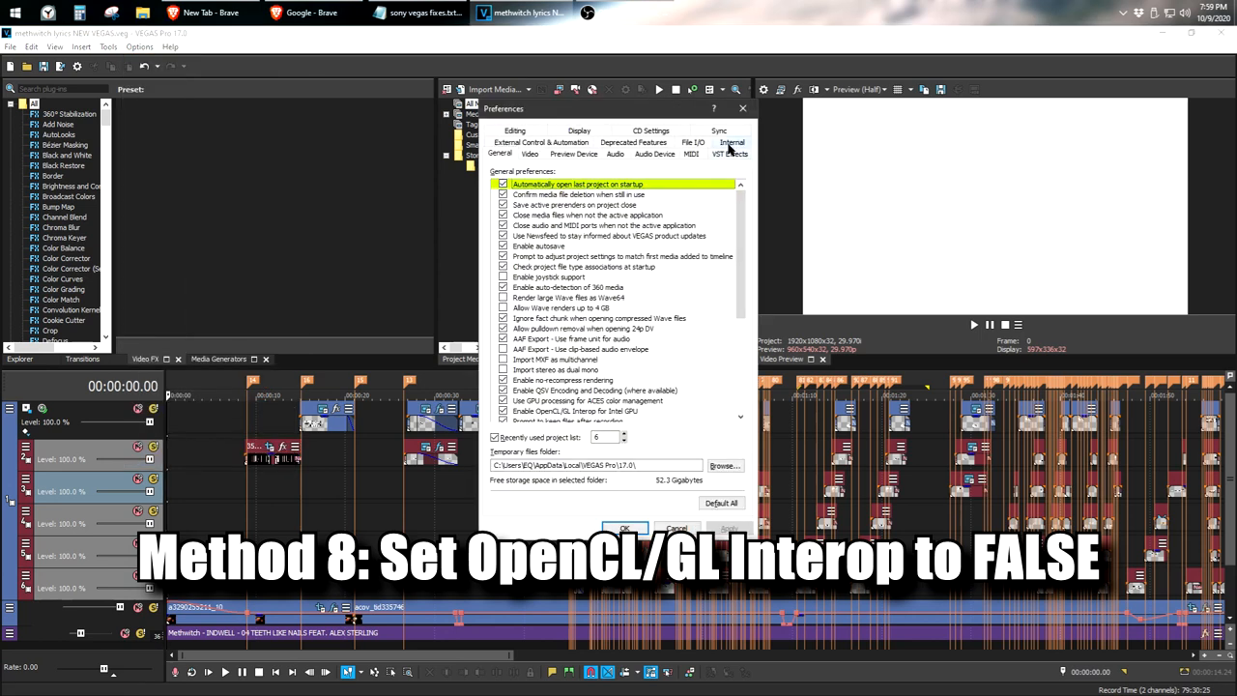
{"action": "left_click", "coordinate": [732, 142]}
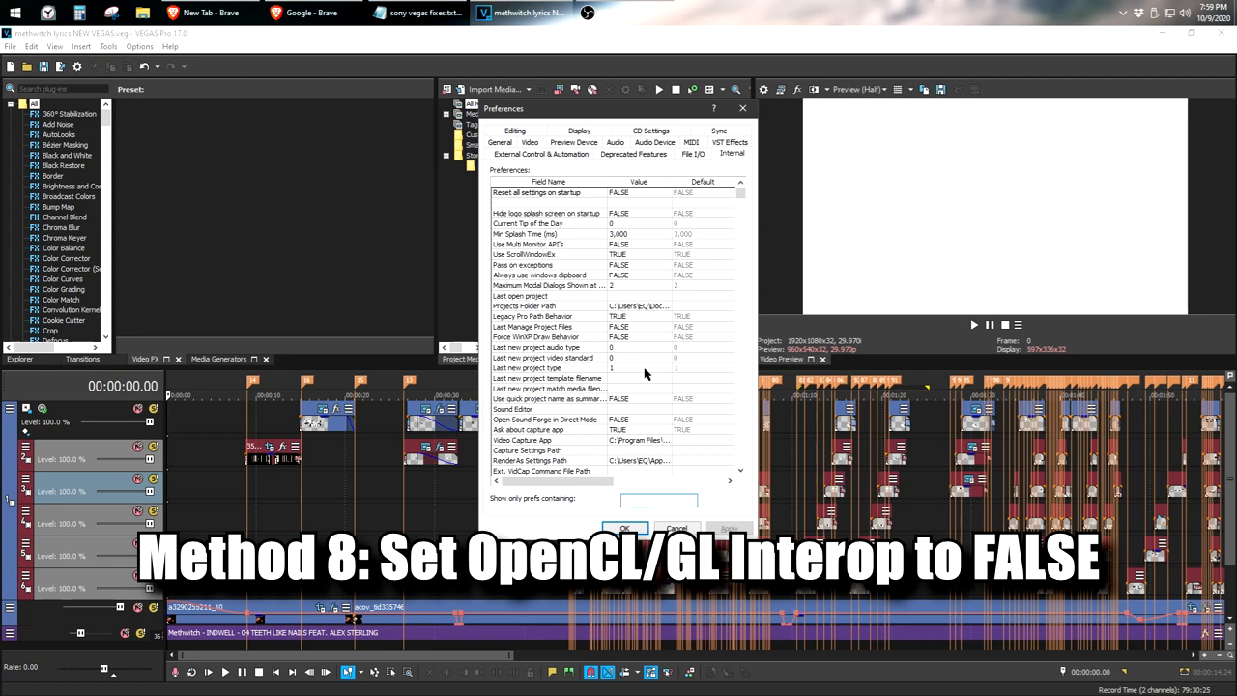
{"action": "left_click", "coordinate": [658, 499]}
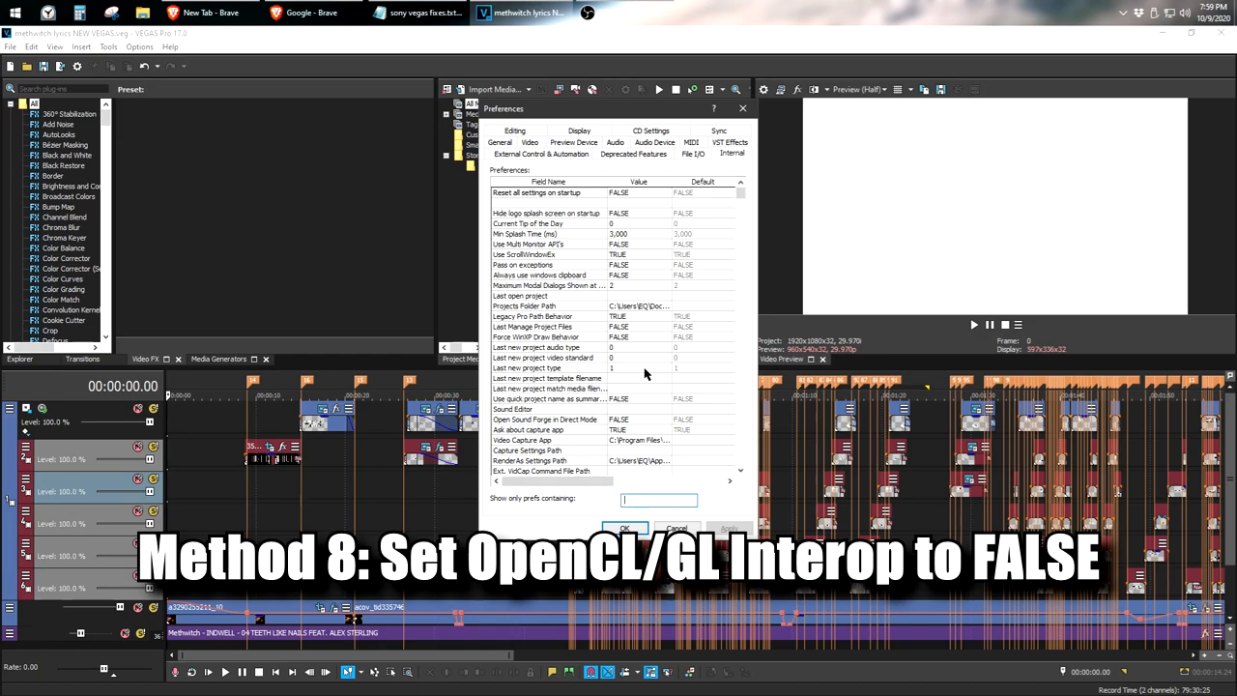
{"action": "type", "text": "opencl/"}
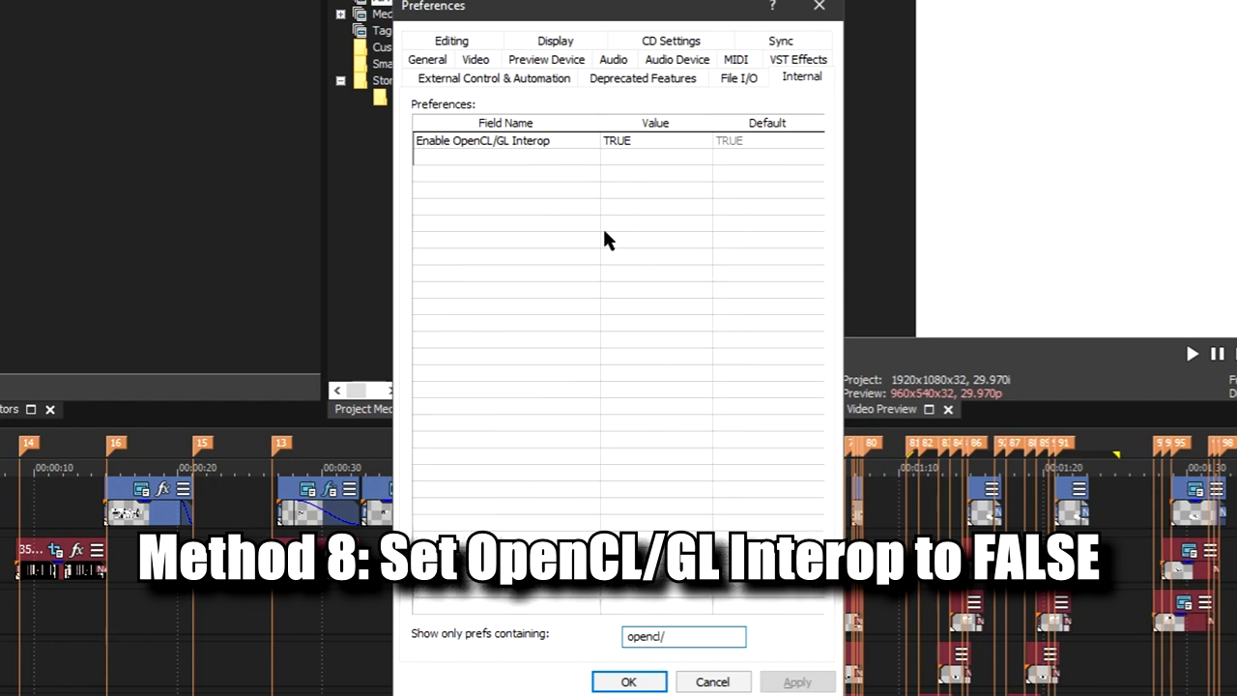
{"action": "mouse_move", "coordinate": [476, 152]}
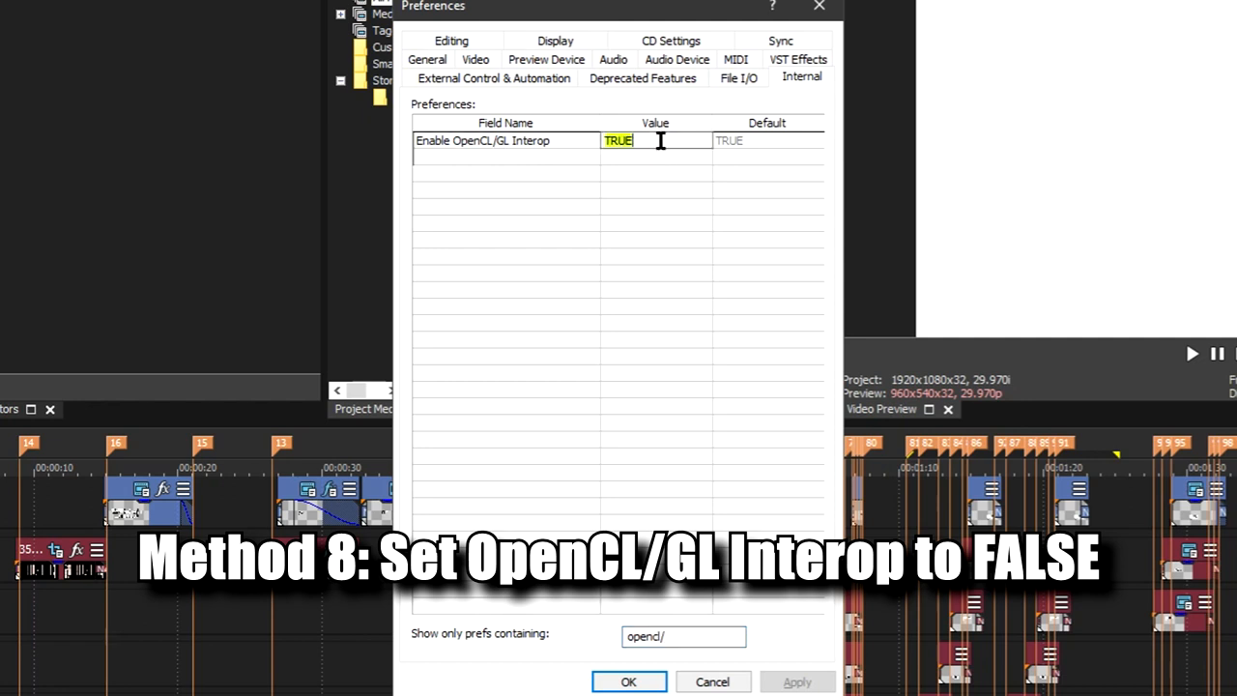
Change Enable OpenCL/GL Interop to FALSE and apply it.
{"action": "type", "text": "FALSE"}
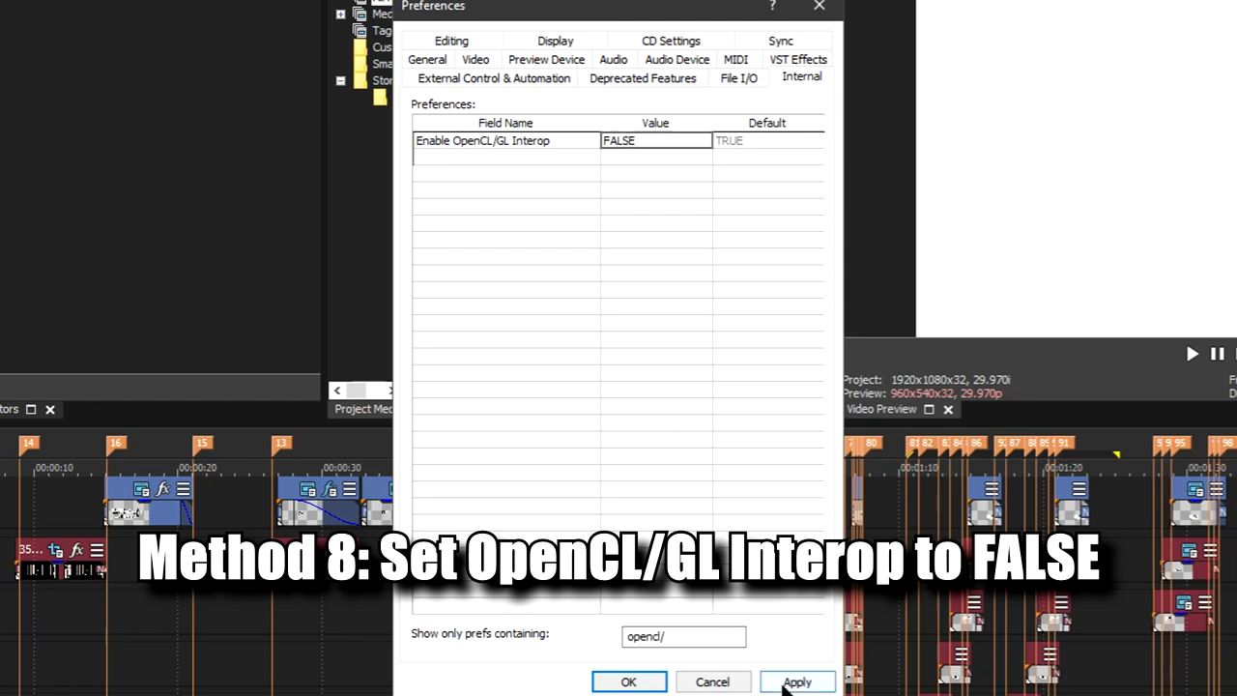
{"action": "left_click", "coordinate": [683, 636]}
{"action": "type", "text": "so4"}
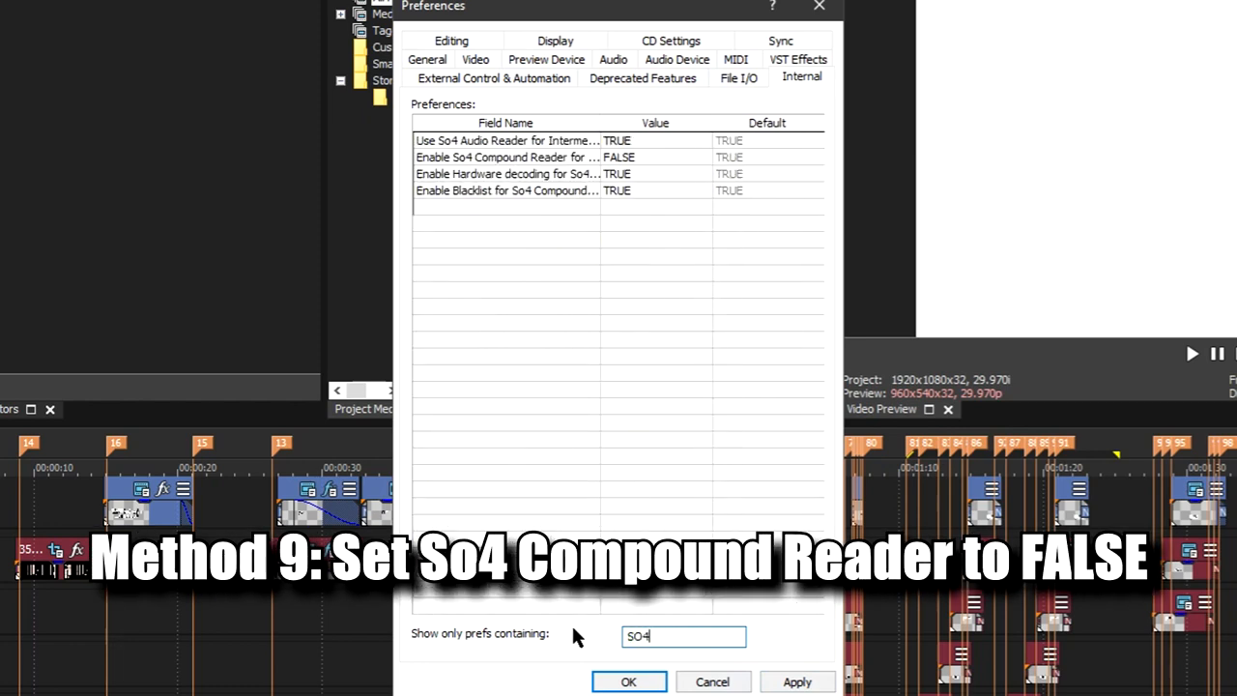
Change Enable So4 Compound Reader for AVC/M2TS to FALSE.
{"action": "left_click", "coordinate": [507, 157]}
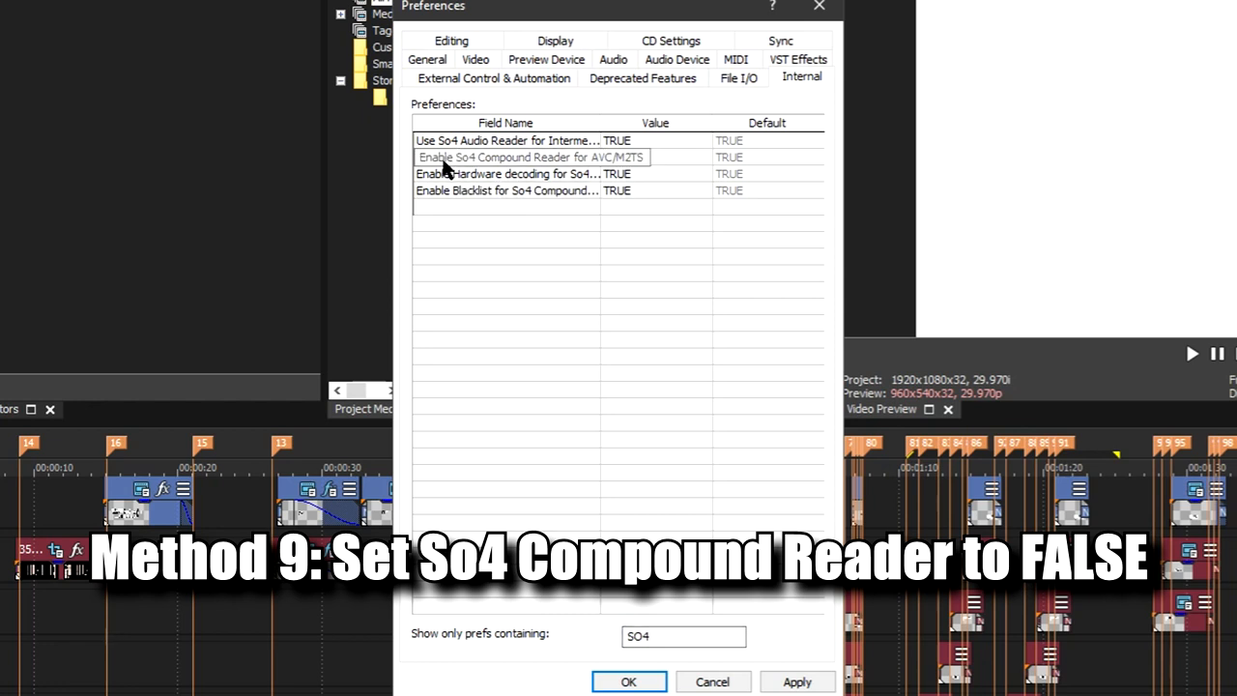
{"action": "mouse_move", "coordinate": [570, 164]}
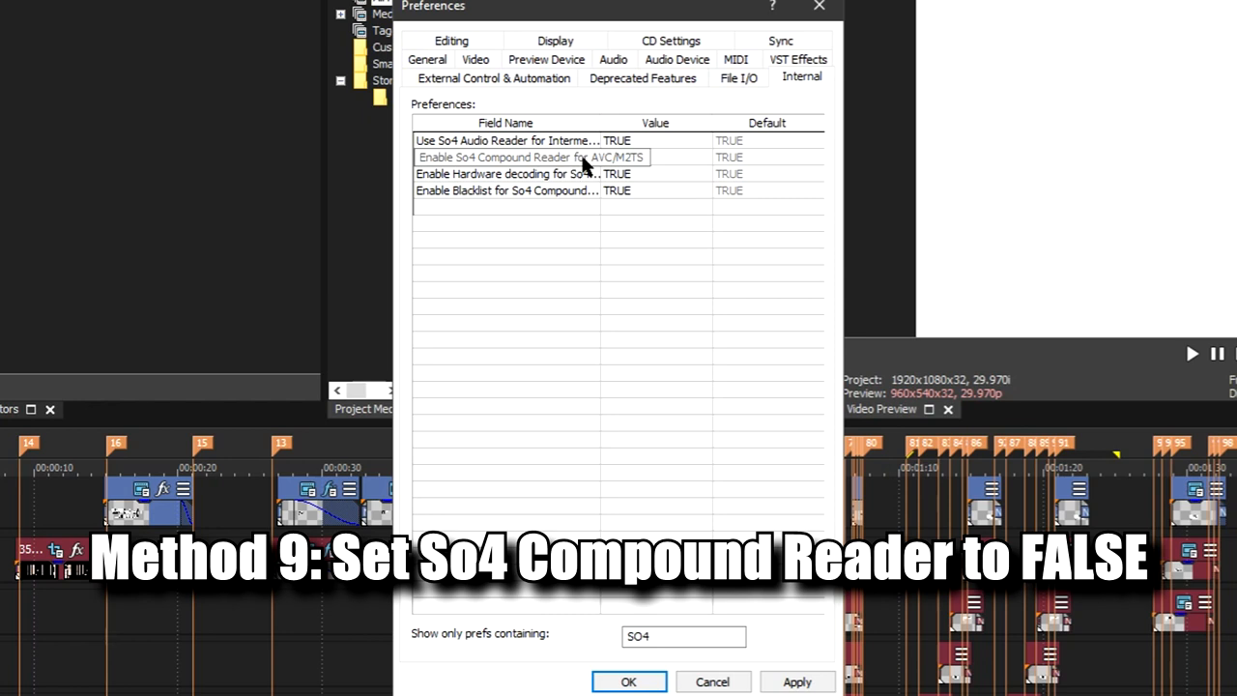
{"action": "type", "text": "FALSE"}
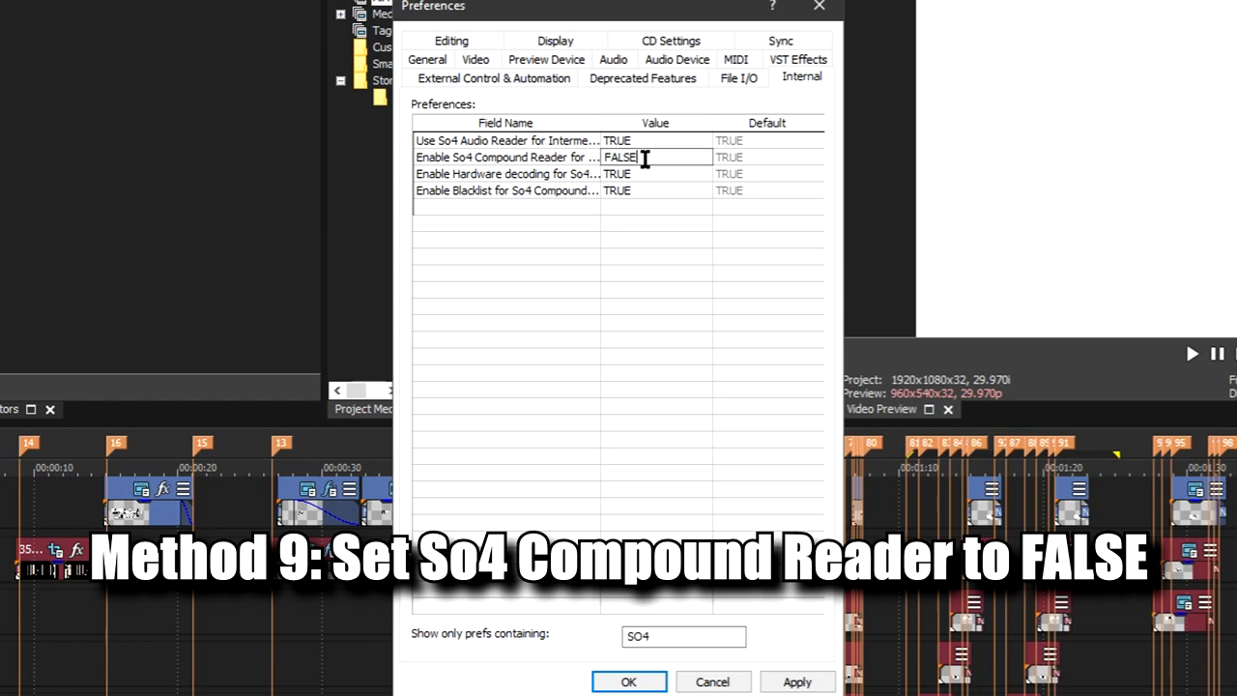
{"action": "mouse_move", "coordinate": [644, 484]}
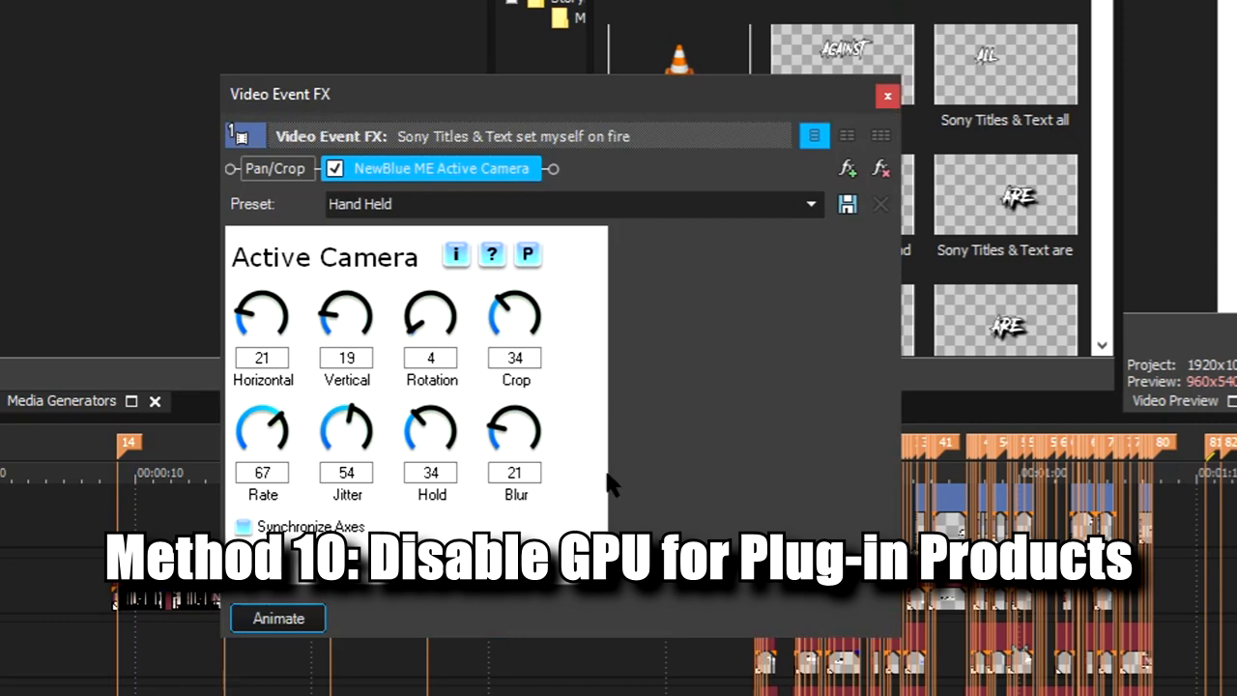
{"action": "mouse_move", "coordinate": [459, 237]}
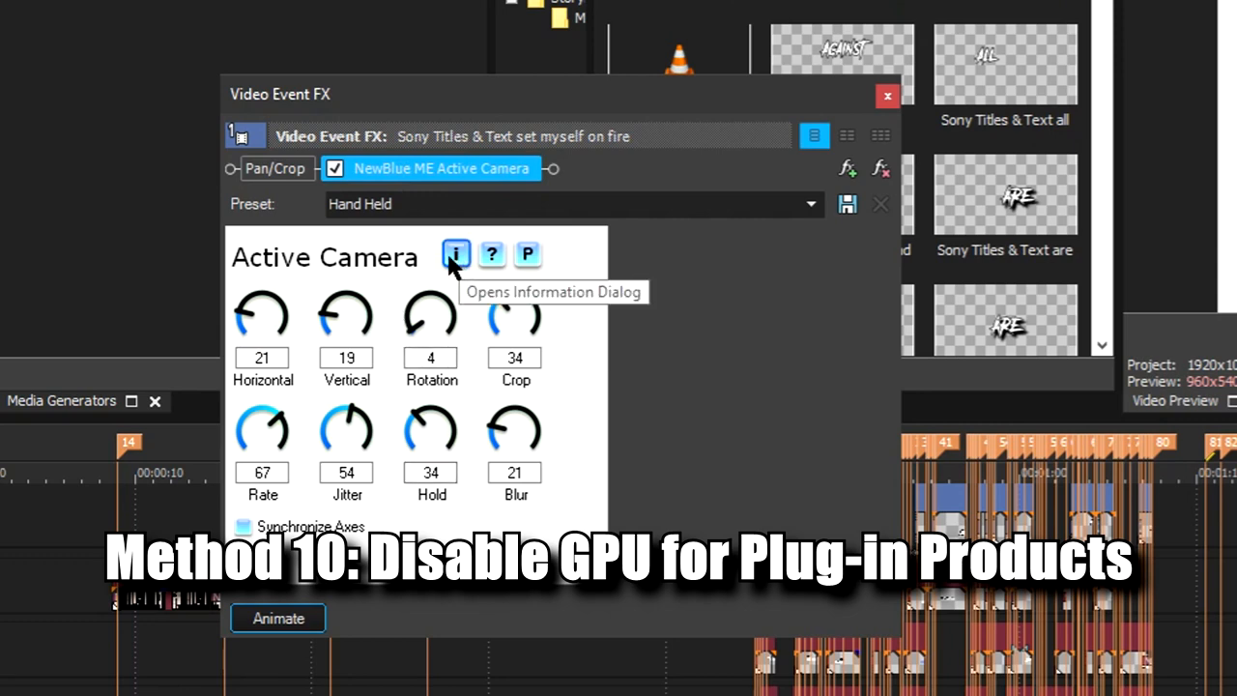
{"action": "mouse_move", "coordinate": [457, 266]}
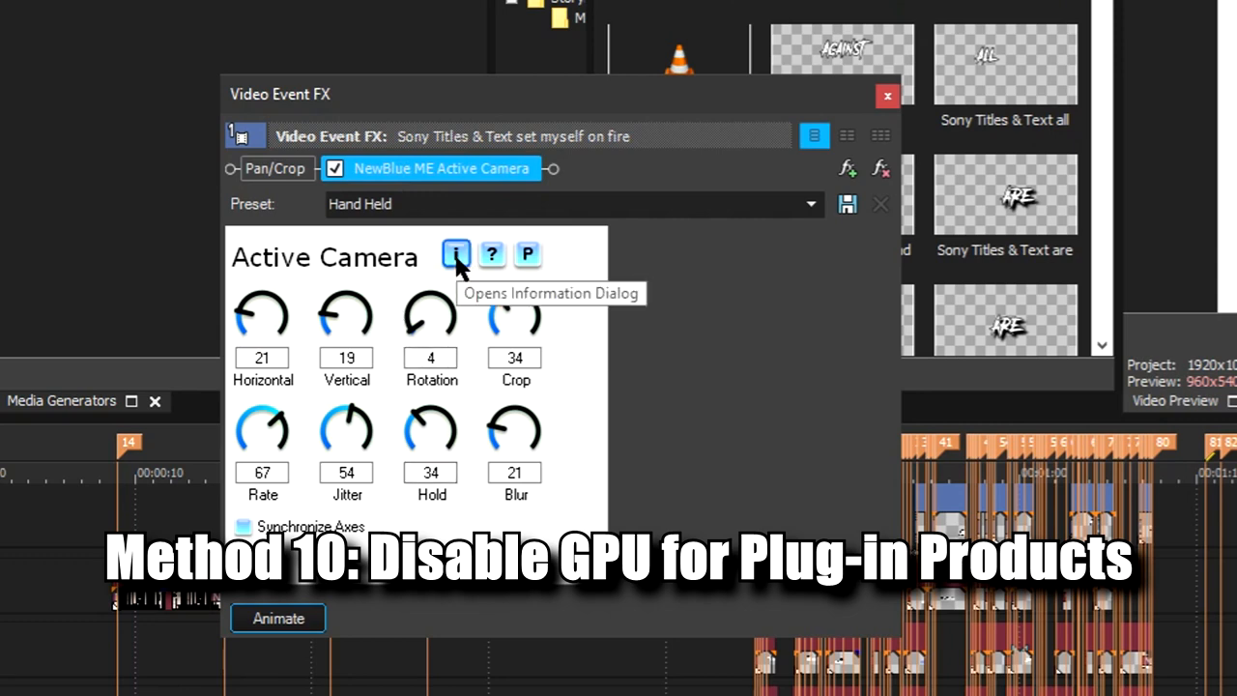
Show the NewBlue ME Active Camera effect's information and options dialog.
{"action": "left_click", "coordinate": [456, 254]}
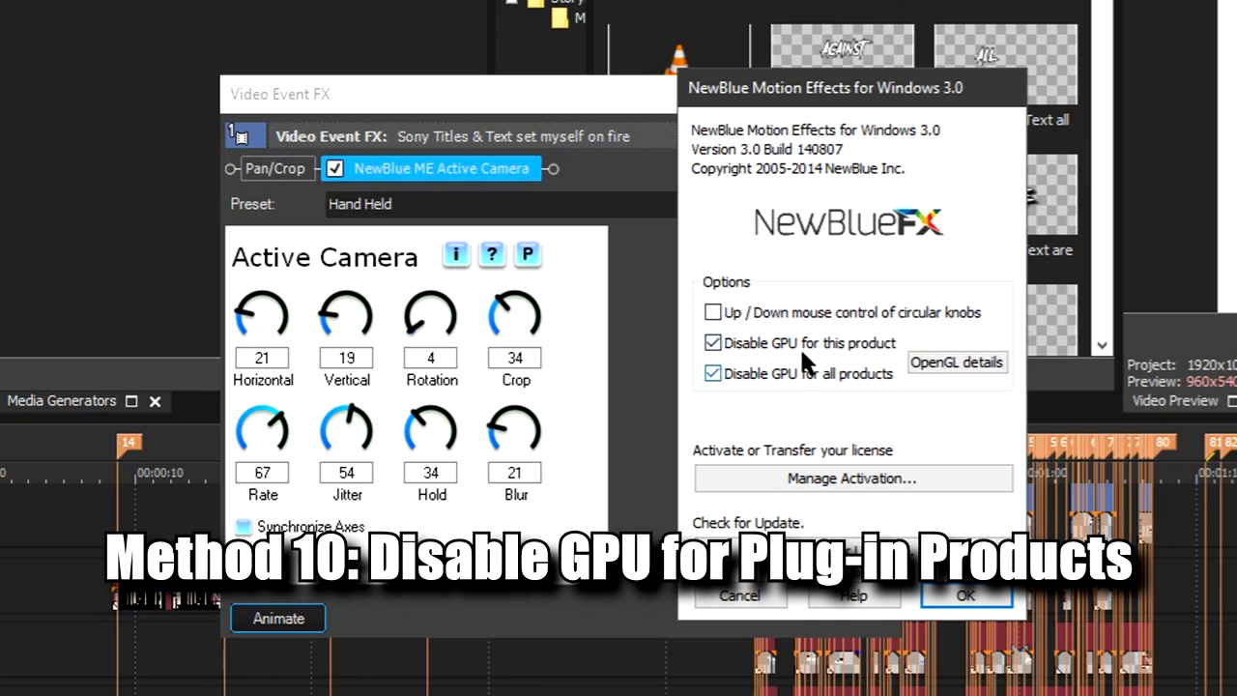
Untick and re-tick Disable GPU for all products, leaving both Disable GPU options on.
{"action": "left_click", "coordinate": [712, 374]}
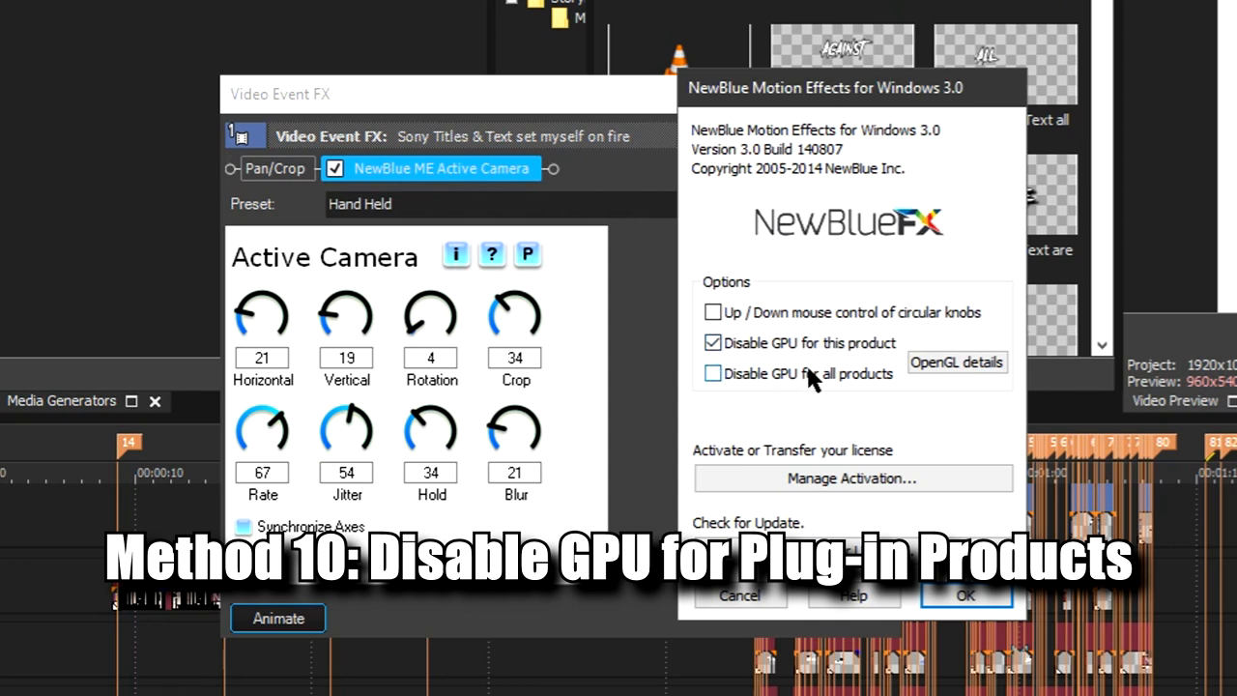
{"action": "left_click", "coordinate": [712, 374]}
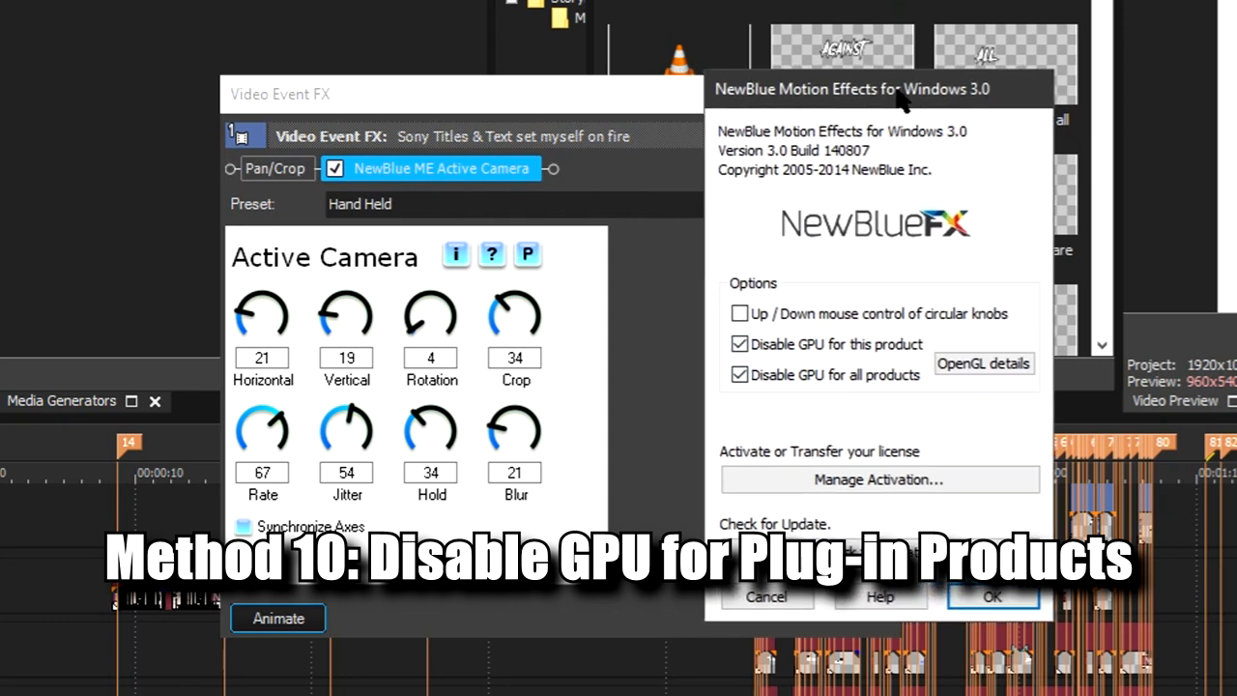